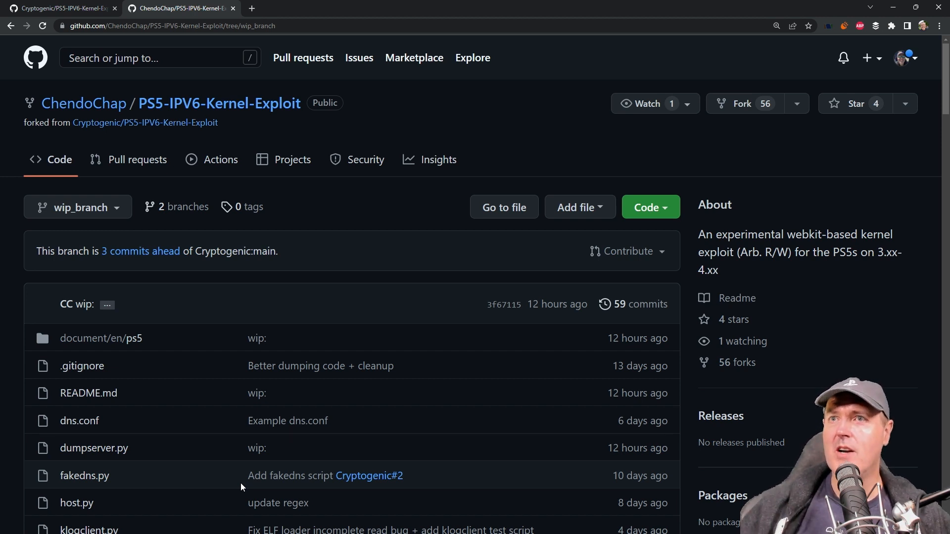
pyautogui.moveTo(277, 503)
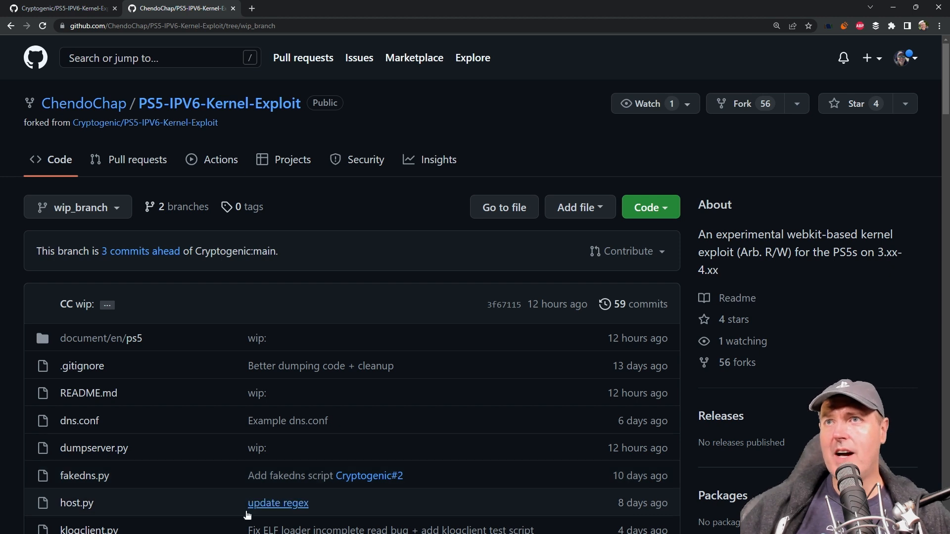
pyautogui.moveTo(288, 421)
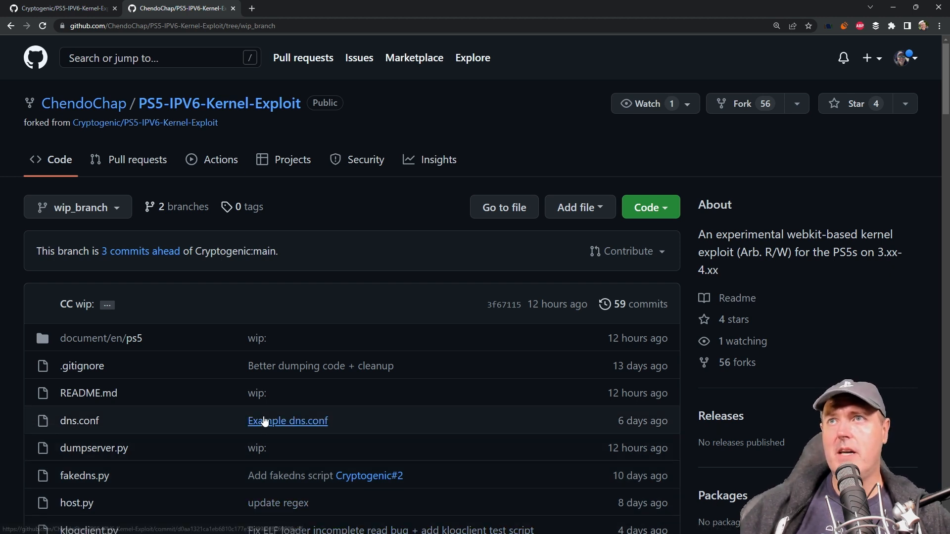
pyautogui.moveTo(275, 415)
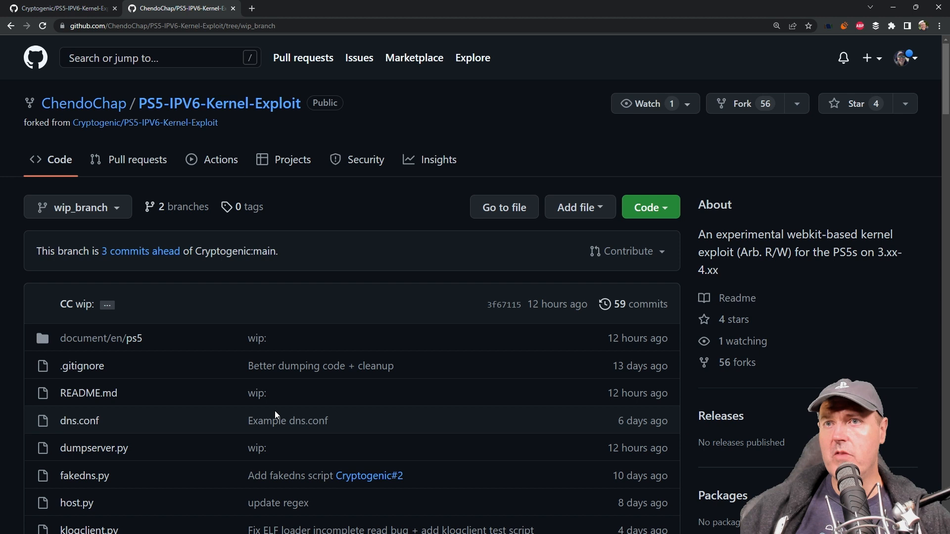
pyautogui.moveTo(275, 413)
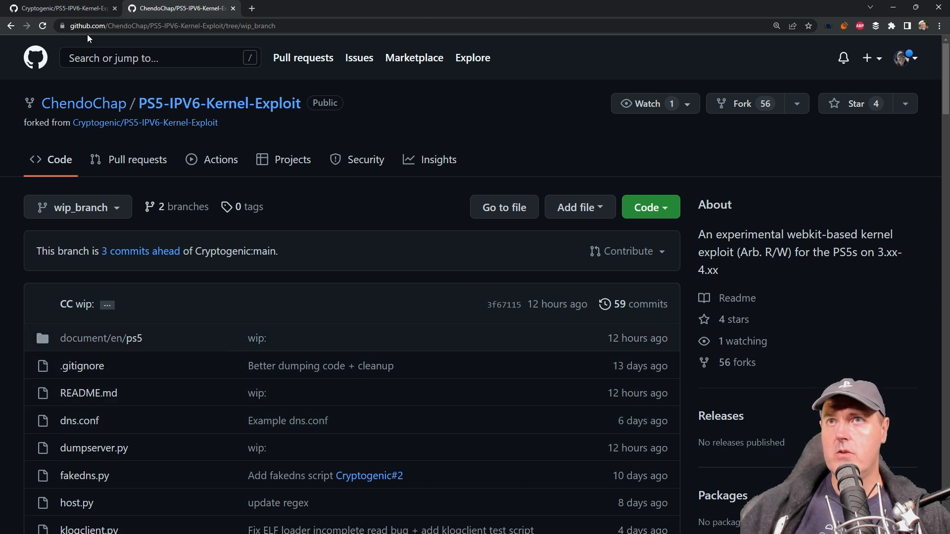
# Switch to Cryptogenic's PS5-IPV6-Kernel-Exploit repository and read its README summary and firmware list
pyautogui.click(60, 8)
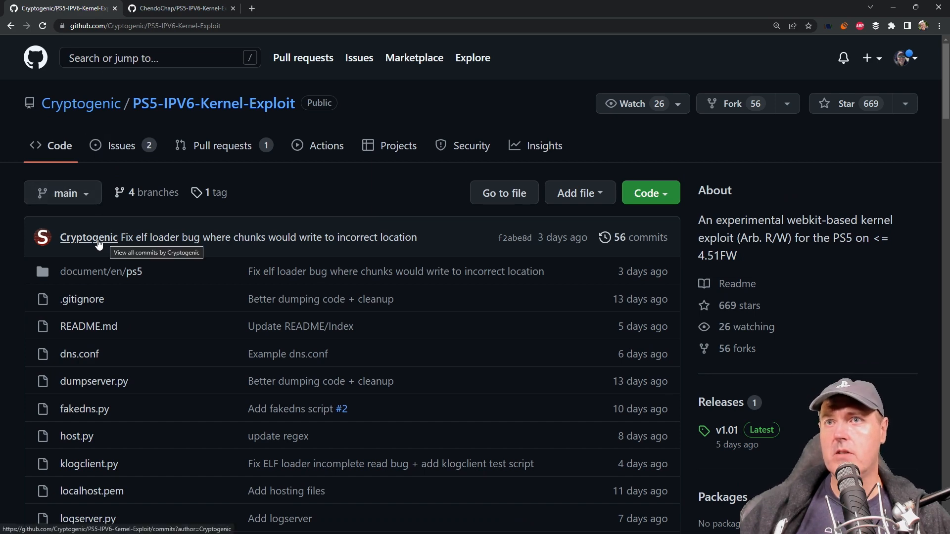
pyautogui.scroll(-3)
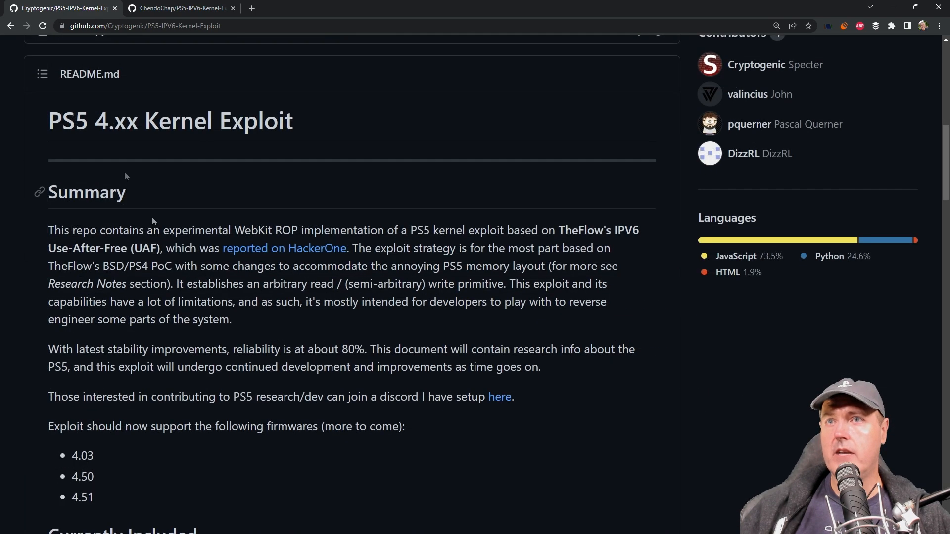
pyautogui.moveTo(84, 120)
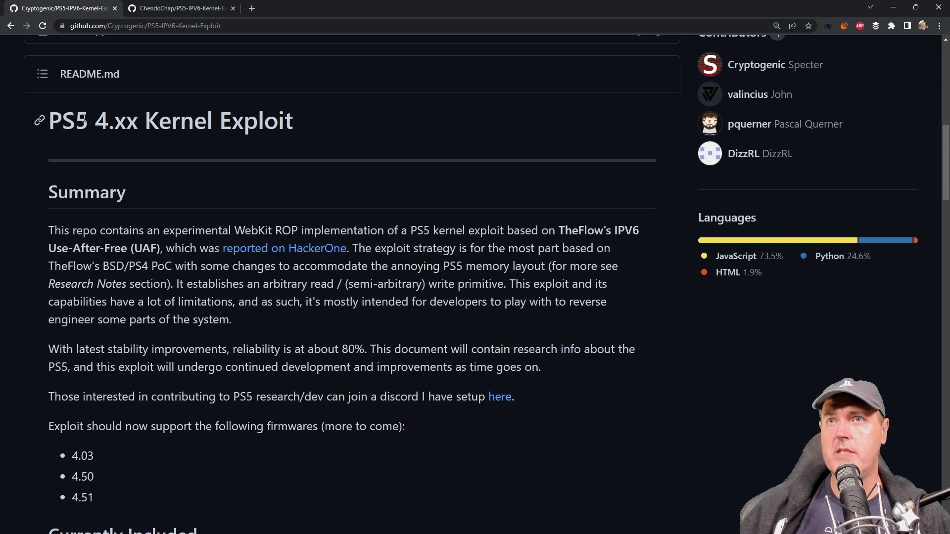
pyautogui.scroll(-3)
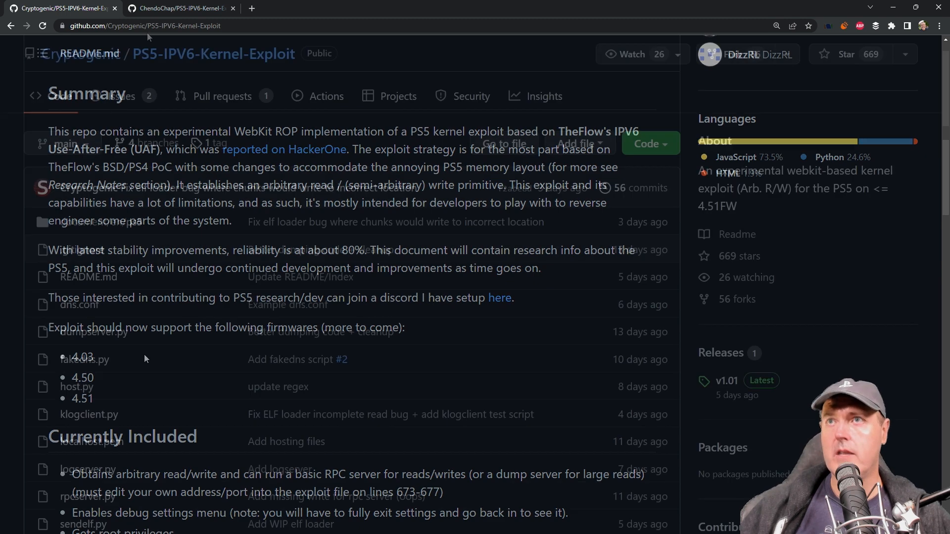
# Return to ChendoChap's wip_branch fork and review its 3.00–4.51 firmware list
pyautogui.click(178, 7)
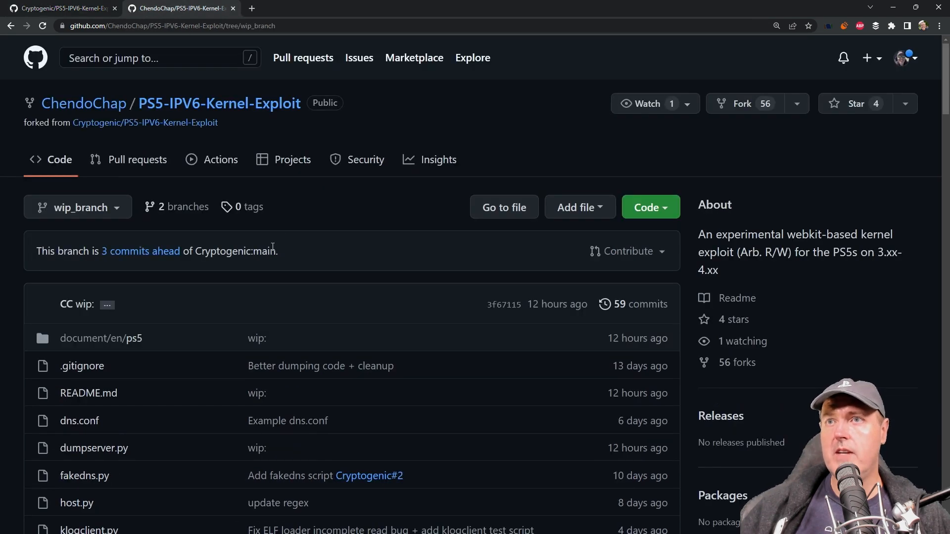
pyautogui.moveTo(146, 122)
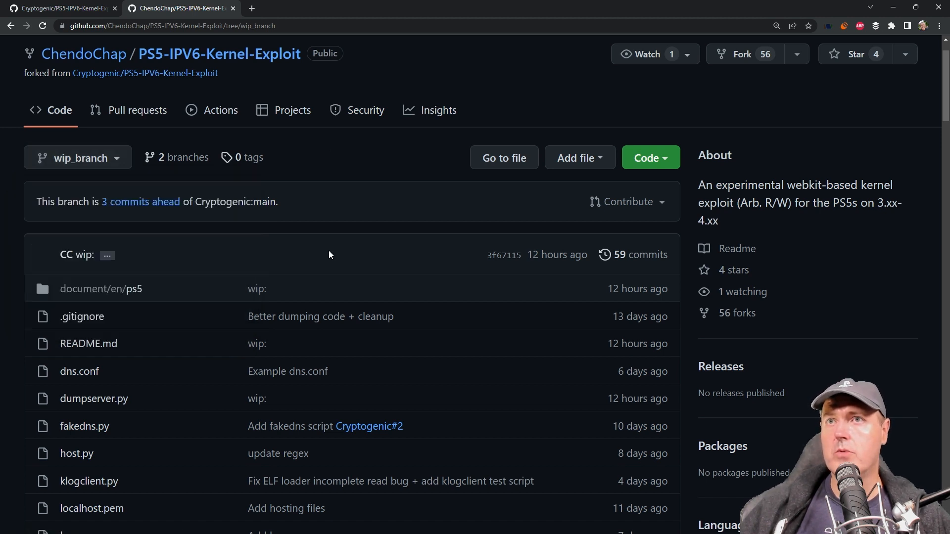
pyautogui.moveTo(154, 250)
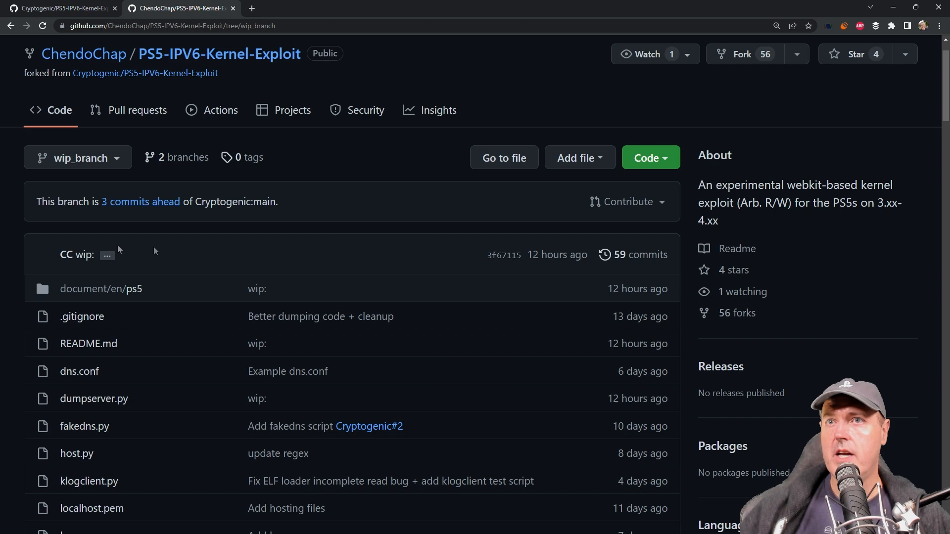
pyautogui.moveTo(85, 255)
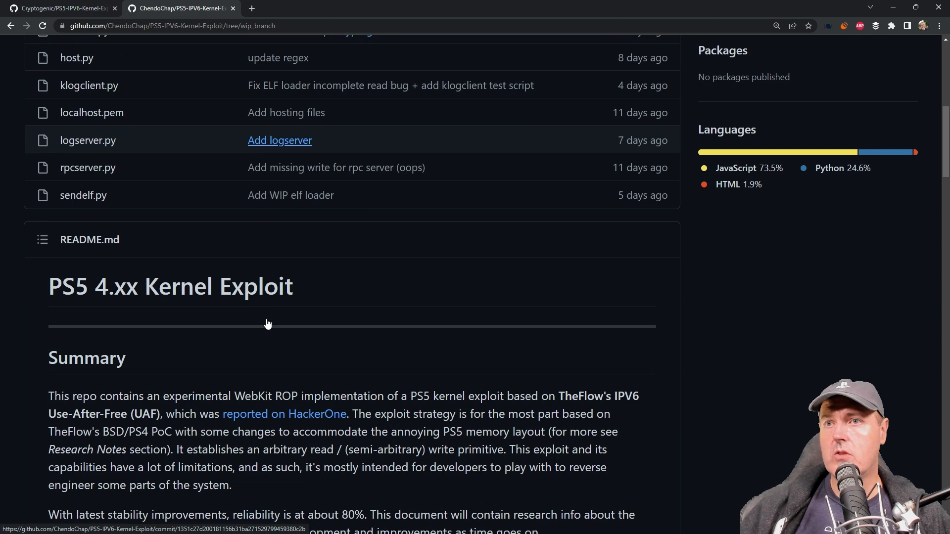
pyautogui.scroll(-3)
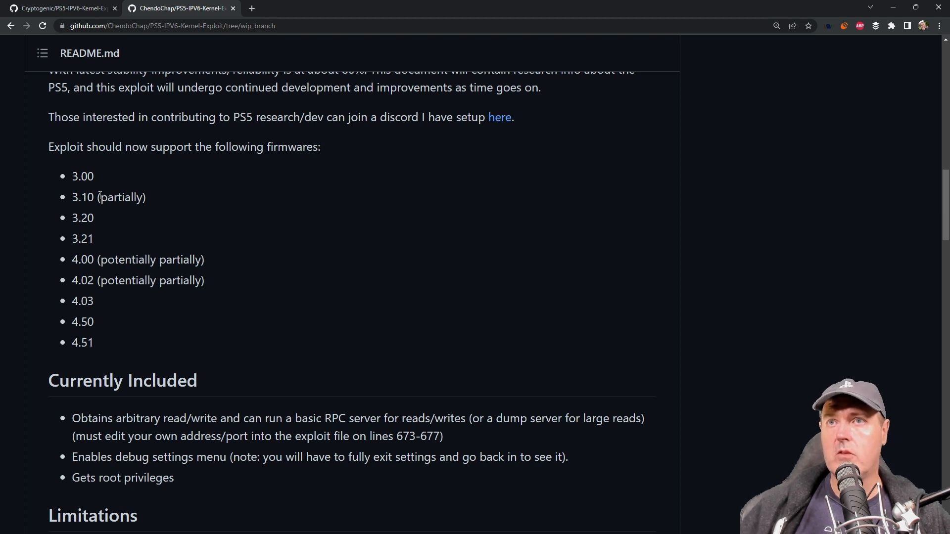
pyautogui.doubleClick(82, 218)
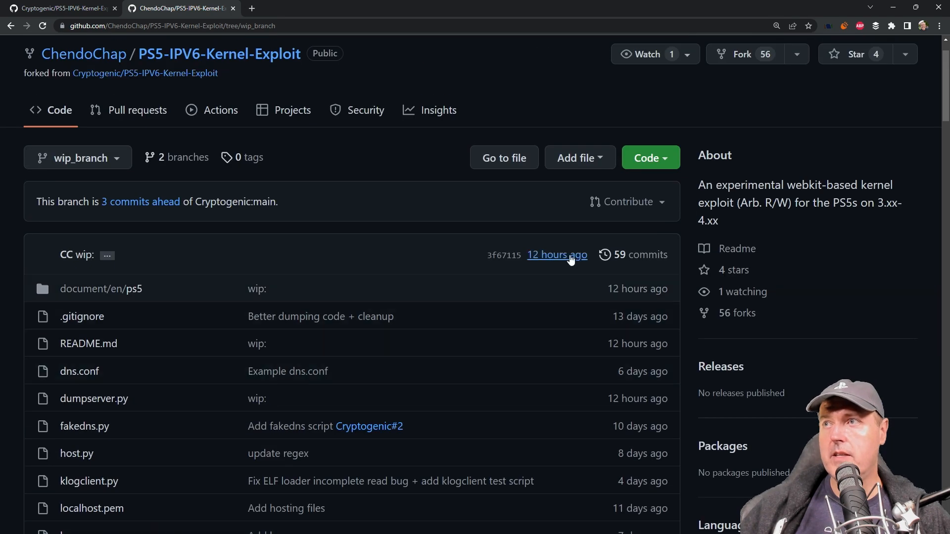
pyautogui.moveTo(556, 254)
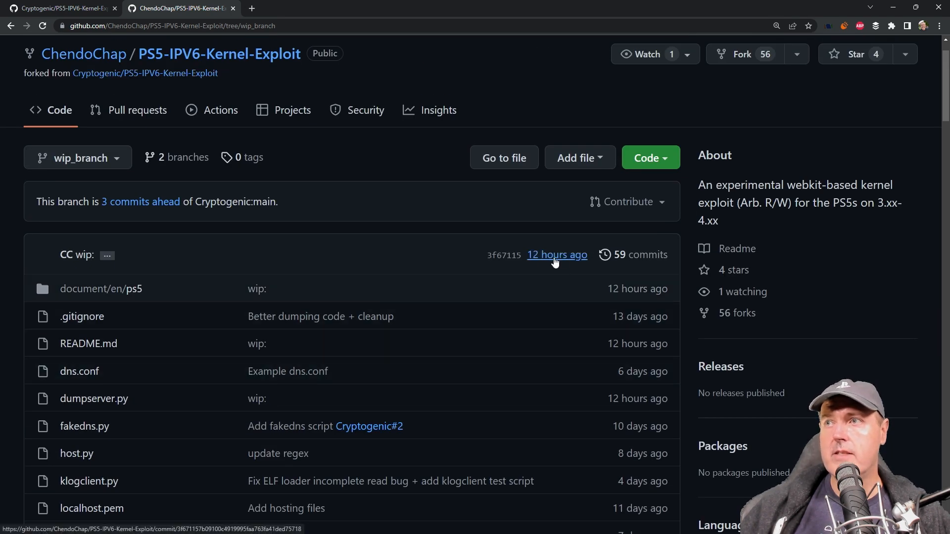
pyautogui.moveTo(556, 255)
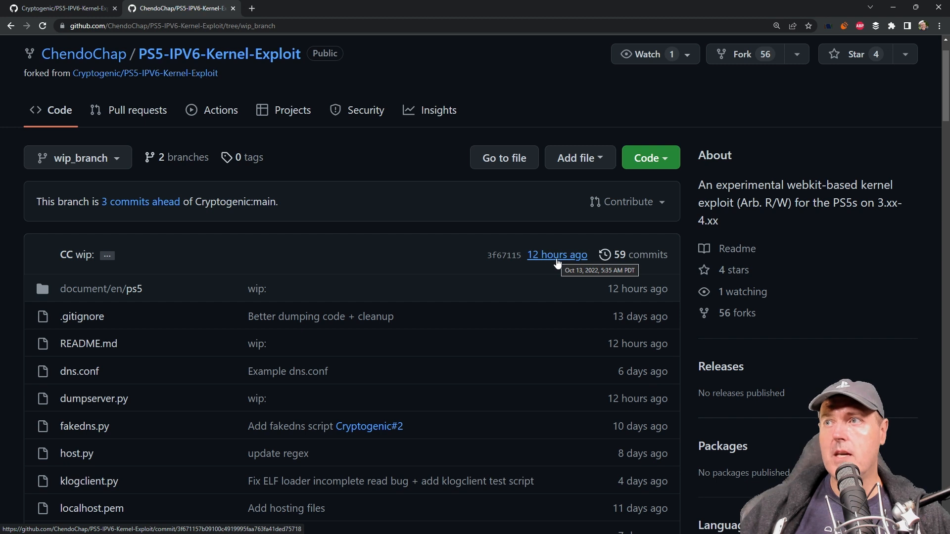
pyautogui.moveTo(557, 298)
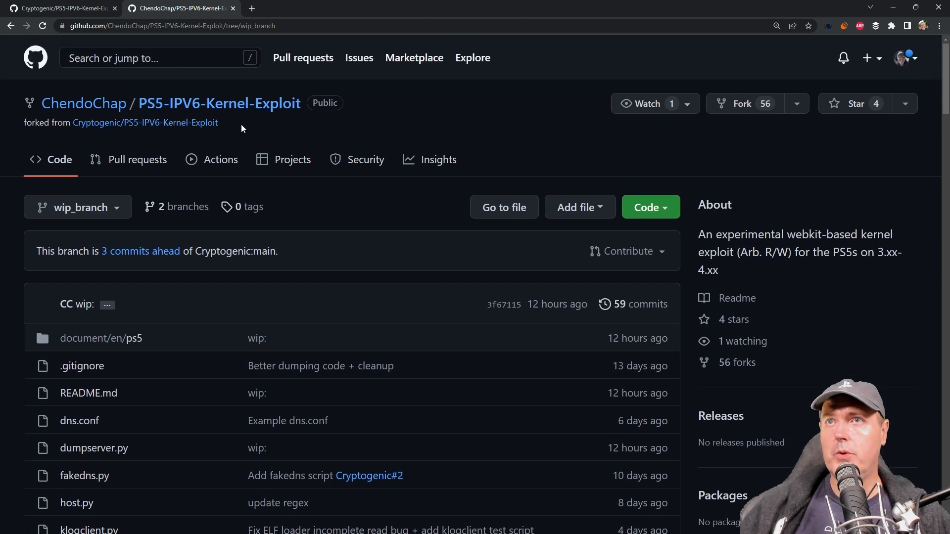
# Compare Cryptogenic's file list with the fork's firmware list covering 3.20 and 3.21
pyautogui.click(60, 8)
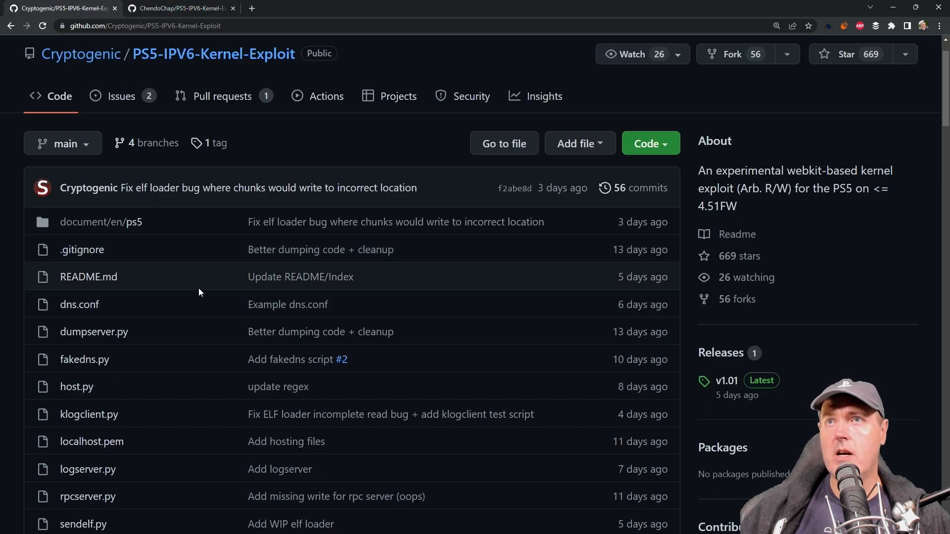
pyautogui.moveTo(203, 319)
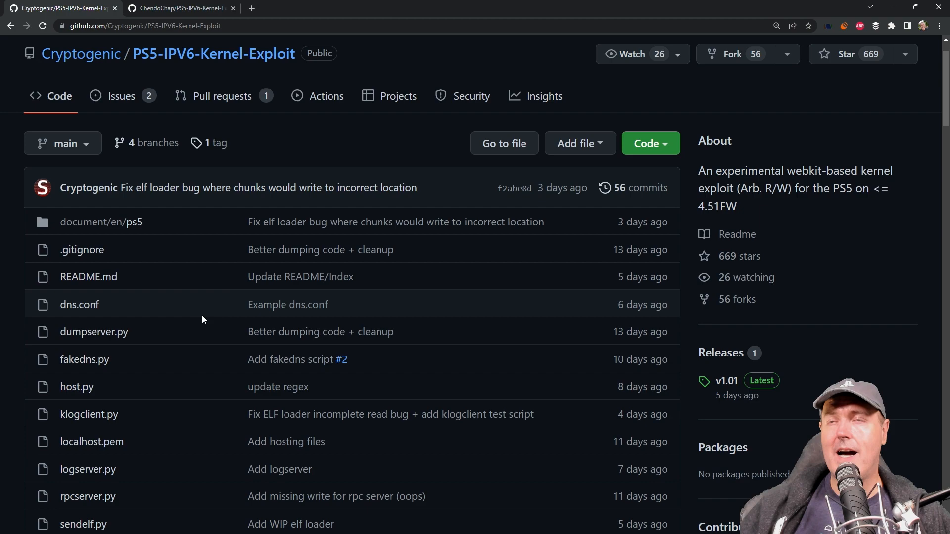
pyautogui.scroll(-3)
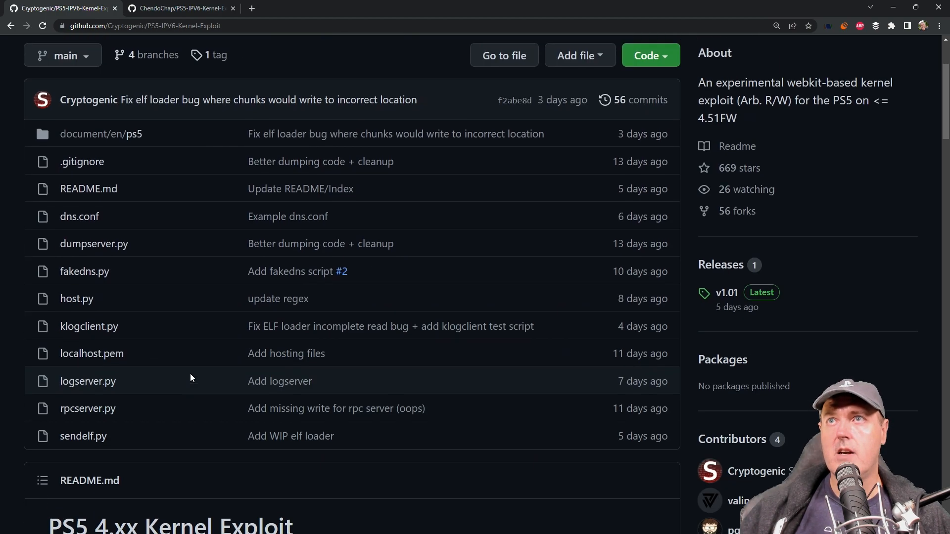
pyautogui.click(179, 8)
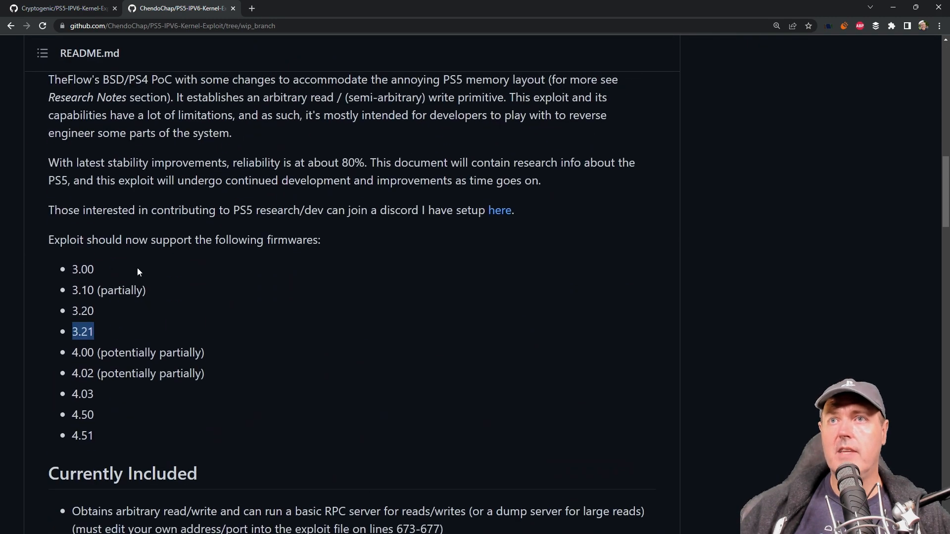
pyautogui.scroll(-3)
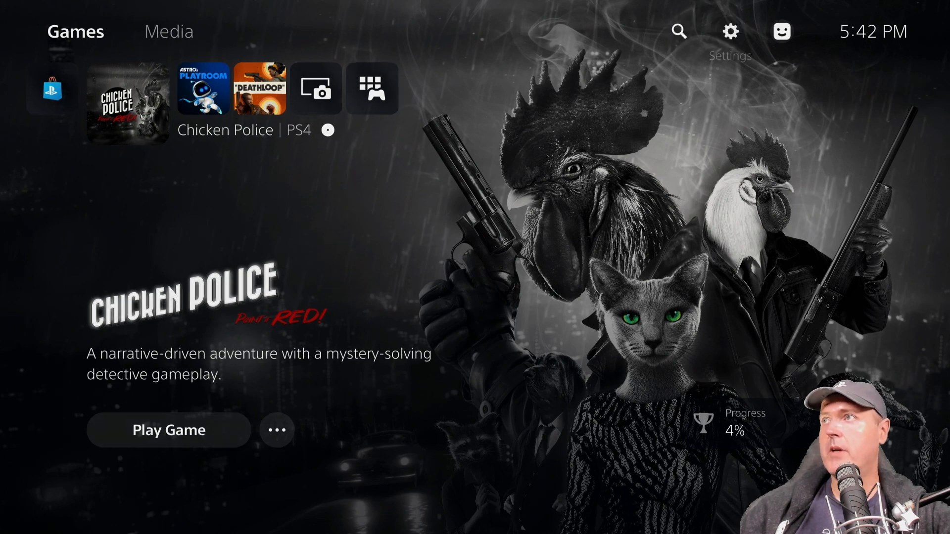
# Open PS5 Settings, then System > Console Information
pyautogui.click(731, 32)
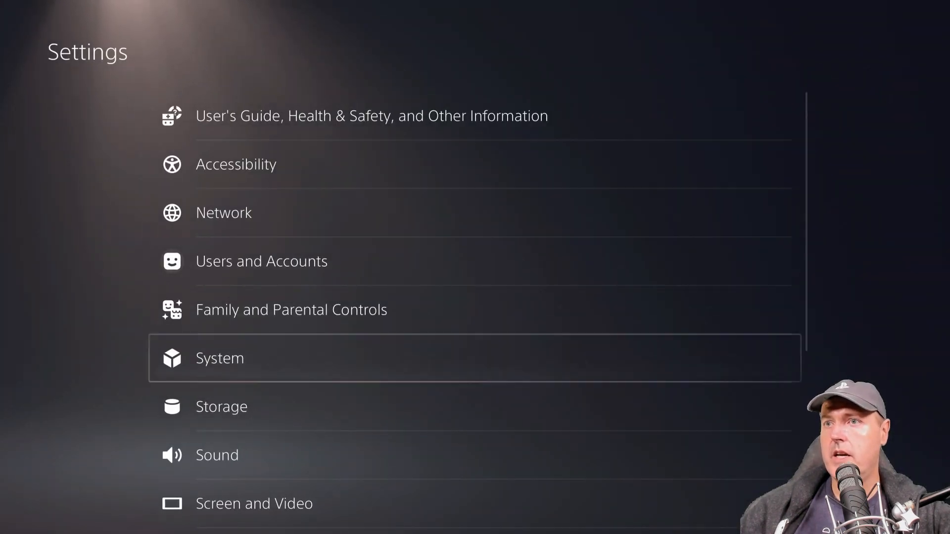
pyautogui.click(220, 358)
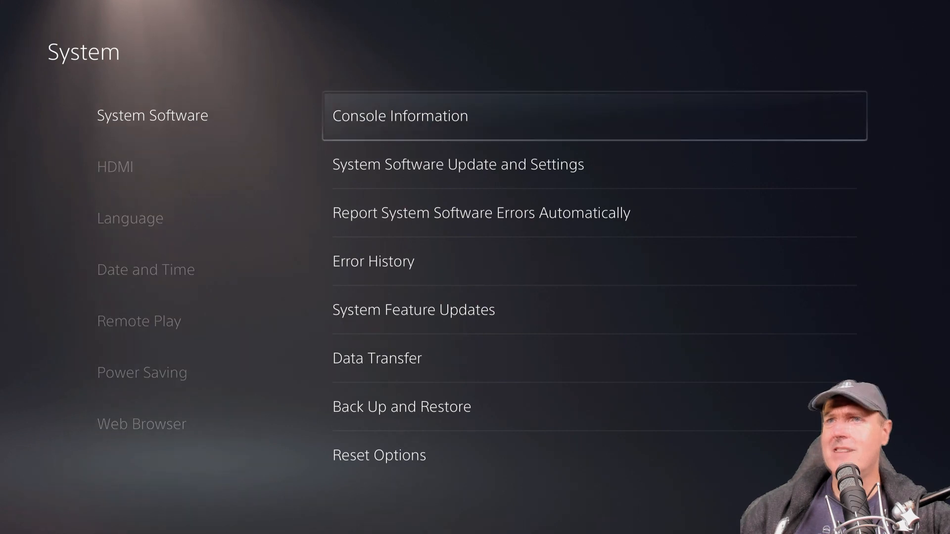
pyautogui.click(400, 116)
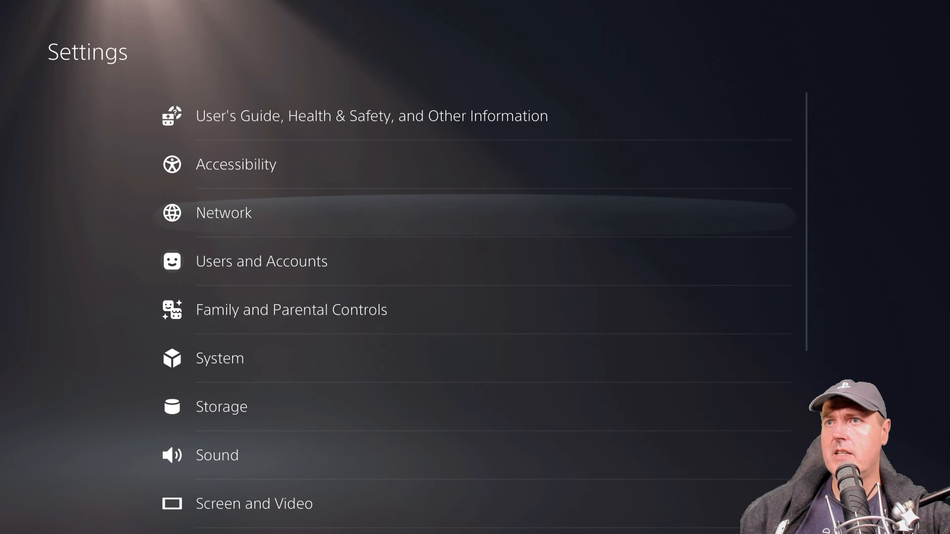
# Open Network > Set Up Internet Connection and select the registered ROLLTIDE network
pyautogui.click(224, 213)
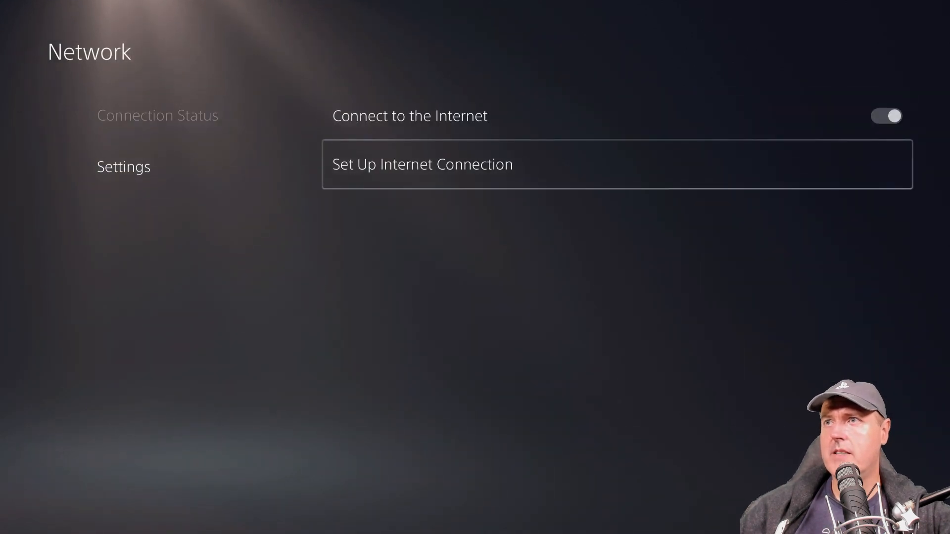
pyautogui.click(422, 165)
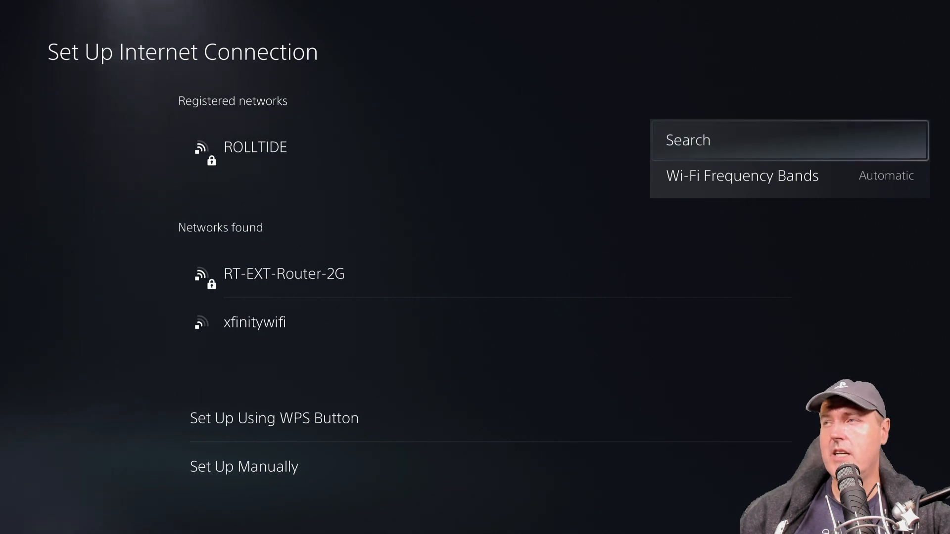
pyautogui.click(254, 146)
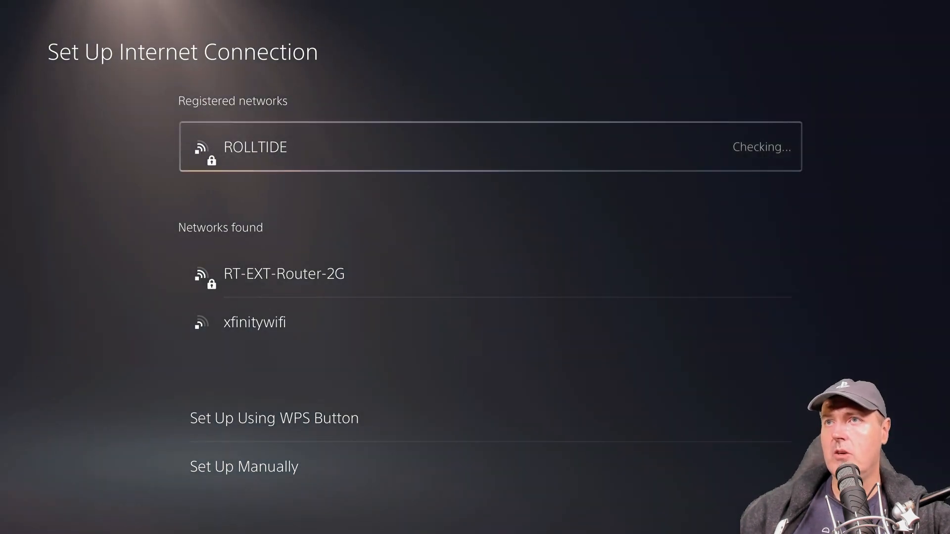
pyautogui.click(254, 146)
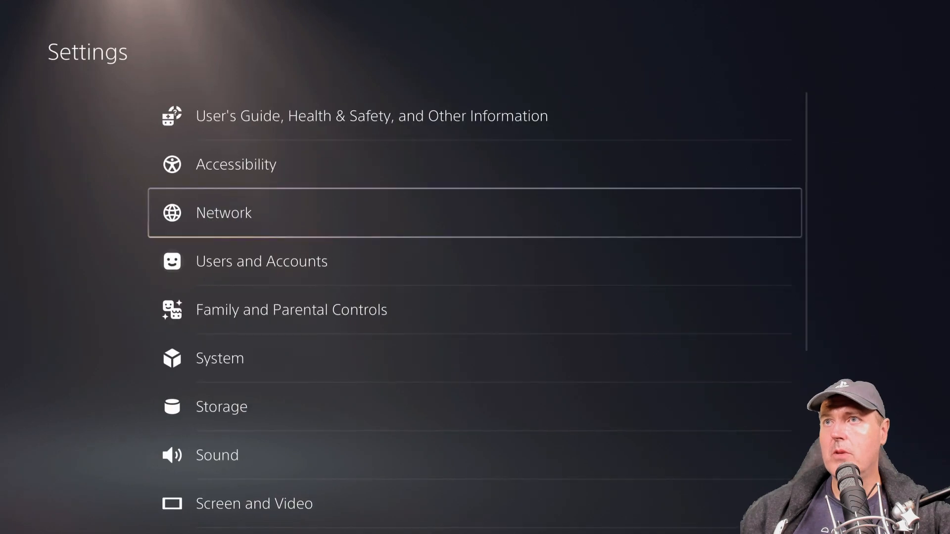
pyautogui.press('up')
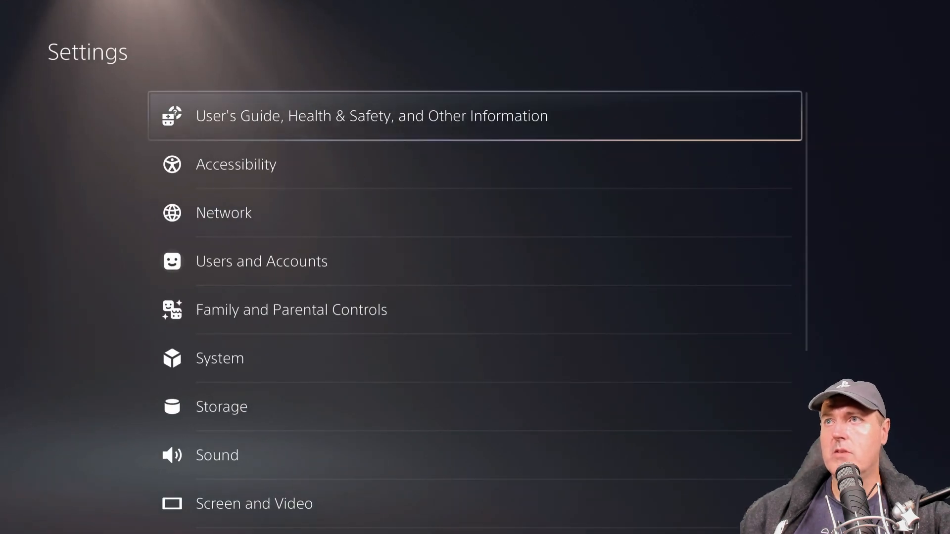
pyautogui.click(372, 116)
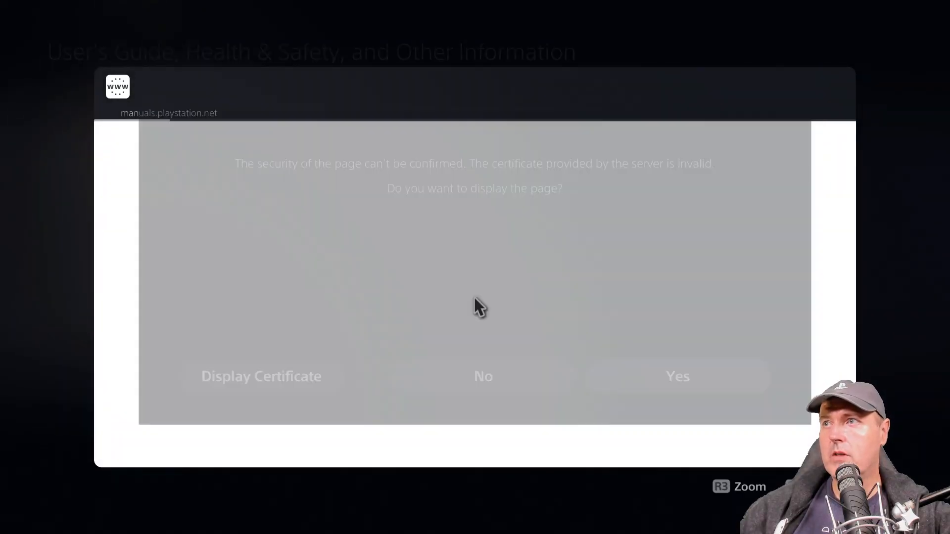
pyautogui.click(677, 376)
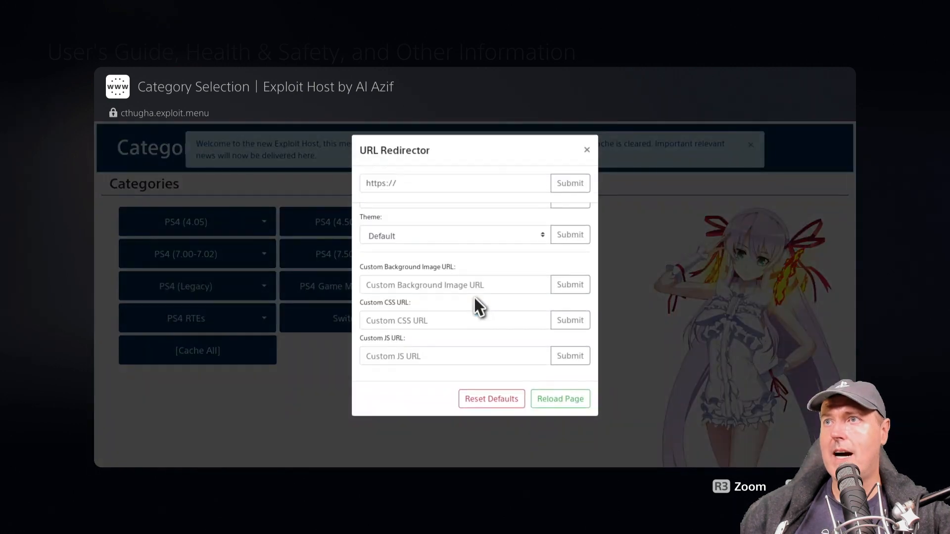
pyautogui.click(455, 183)
pyautogui.write('https://es7in1.site')
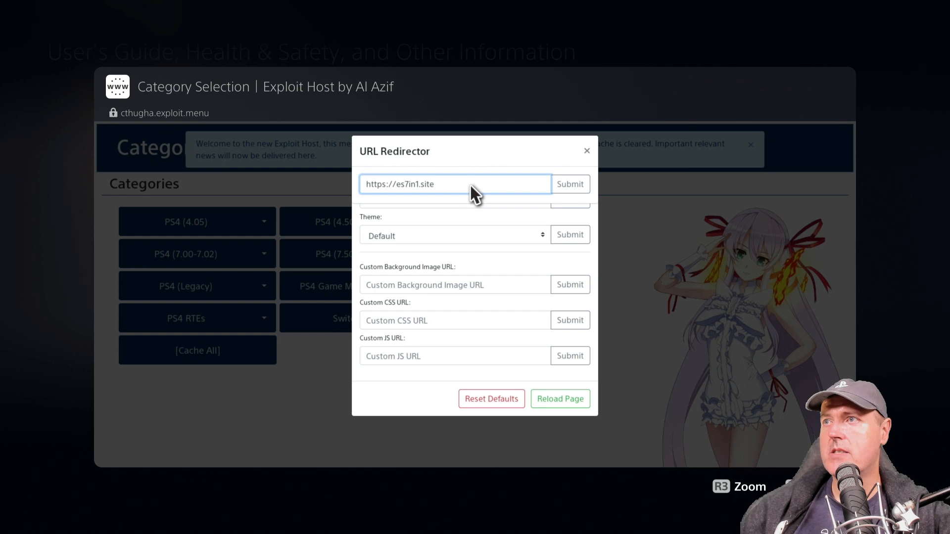
pyautogui.click(569, 184)
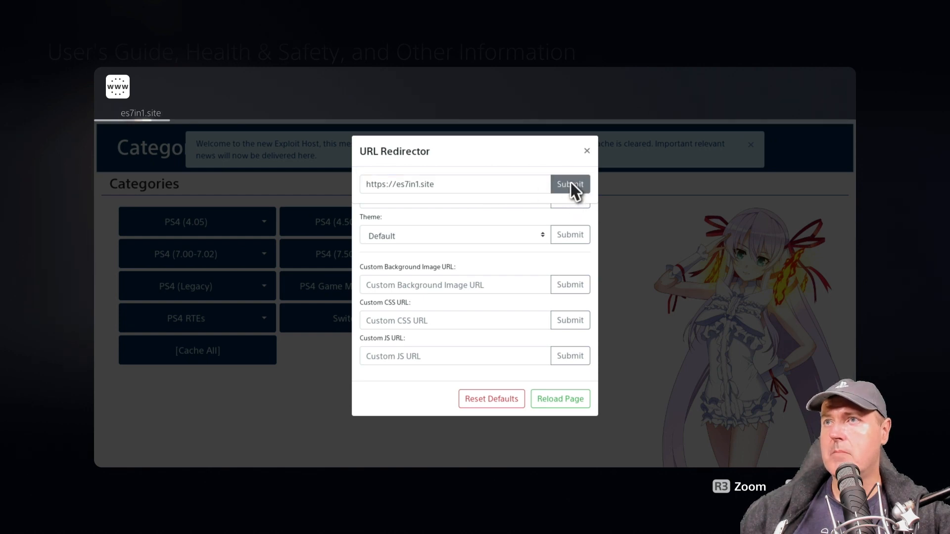
pyautogui.click(569, 184)
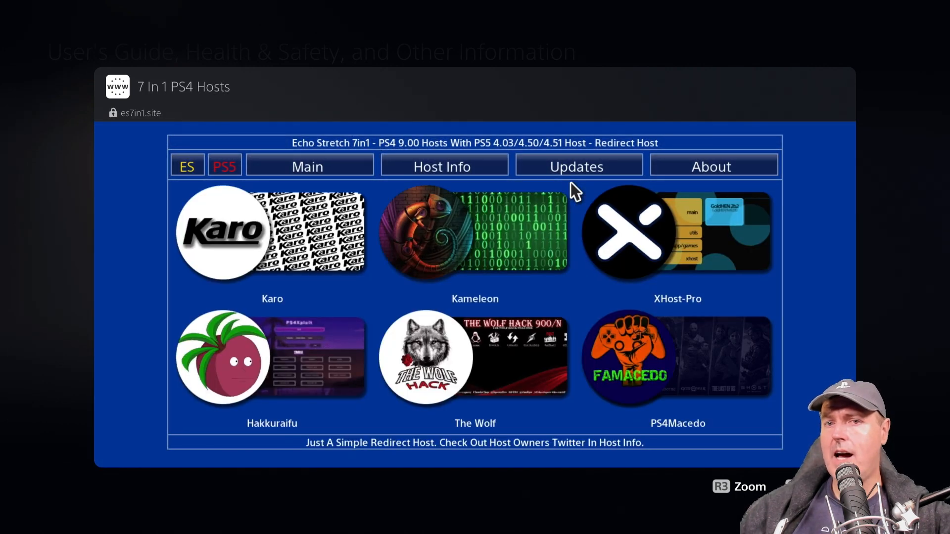
# Open the PS5 section of the 7-in-1 host menu and pick Specter Host
pyautogui.click(444, 166)
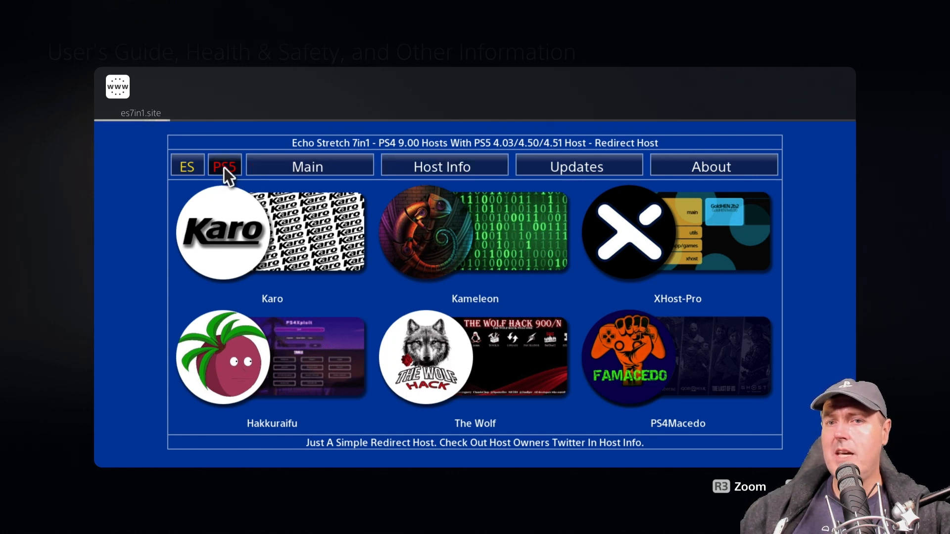
pyautogui.click(224, 166)
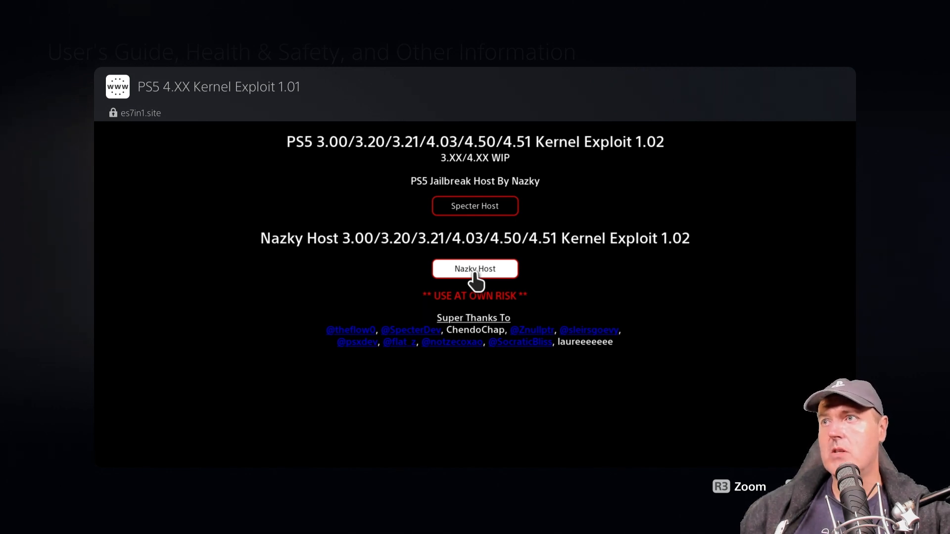
pyautogui.click(474, 268)
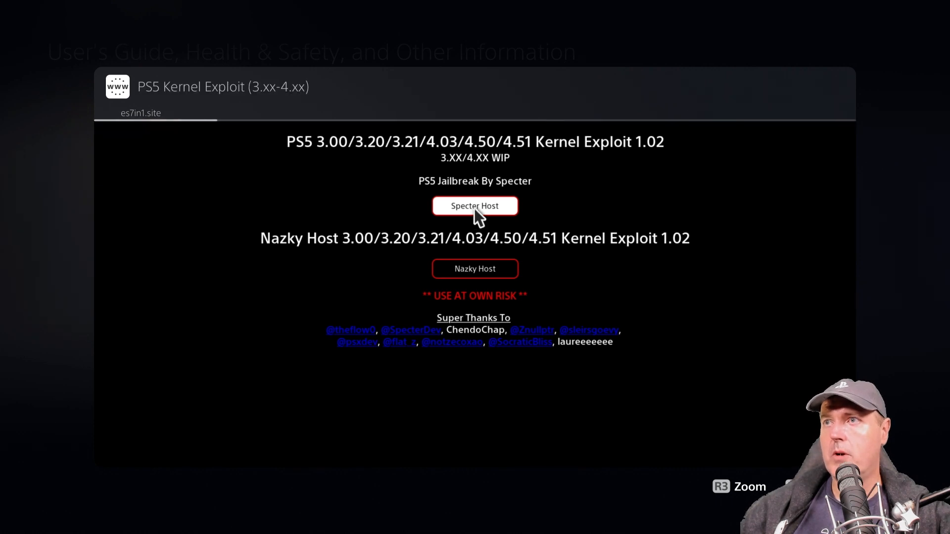
# Launch the Specter kernel exploit and confirm OK on the Ready? prompt
pyautogui.click(475, 206)
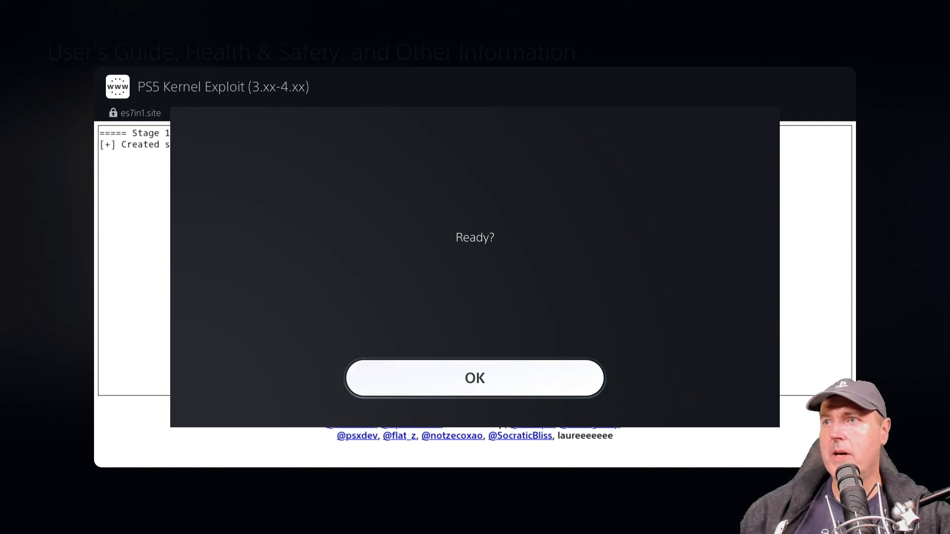
pyautogui.click(475, 378)
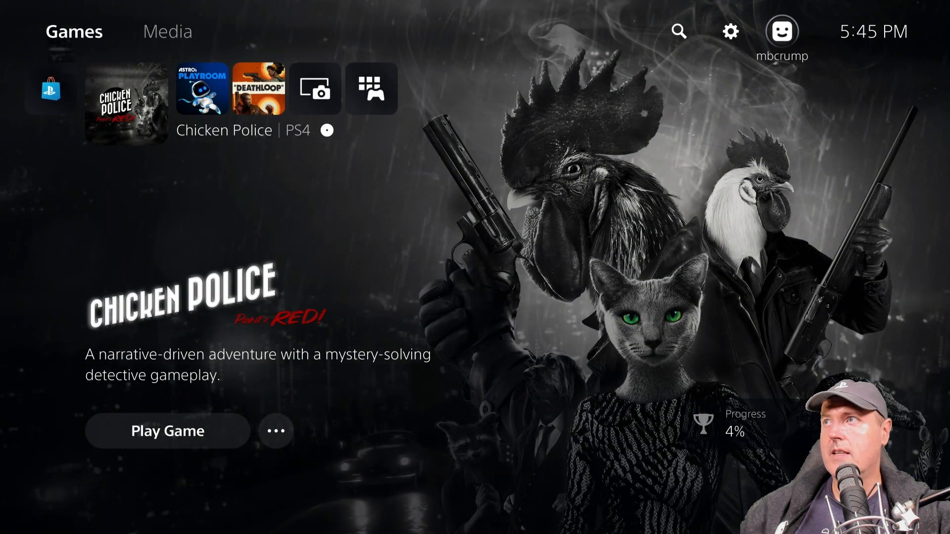
# Check firmware 3.20 in Console Information, then dismiss the error to reach debug System settings
pyautogui.click(730, 31)
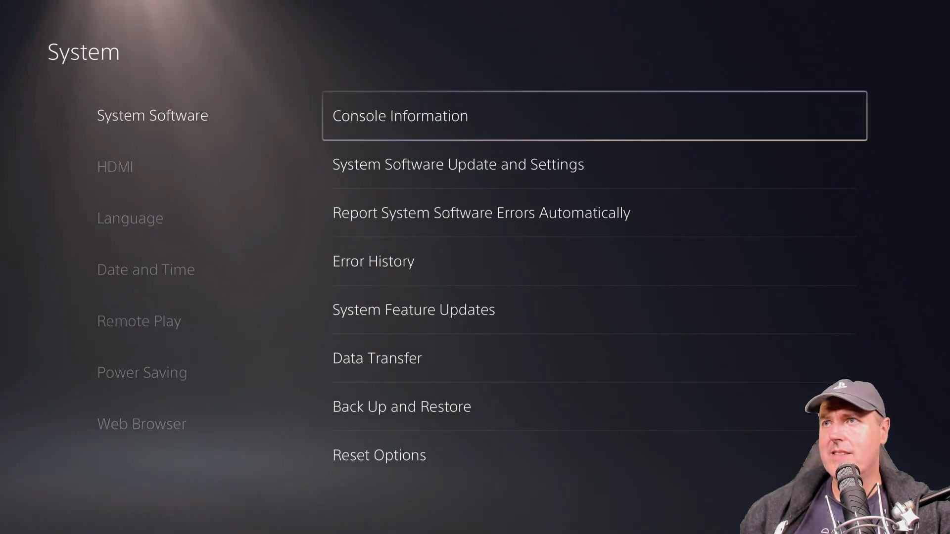
pyautogui.click(400, 115)
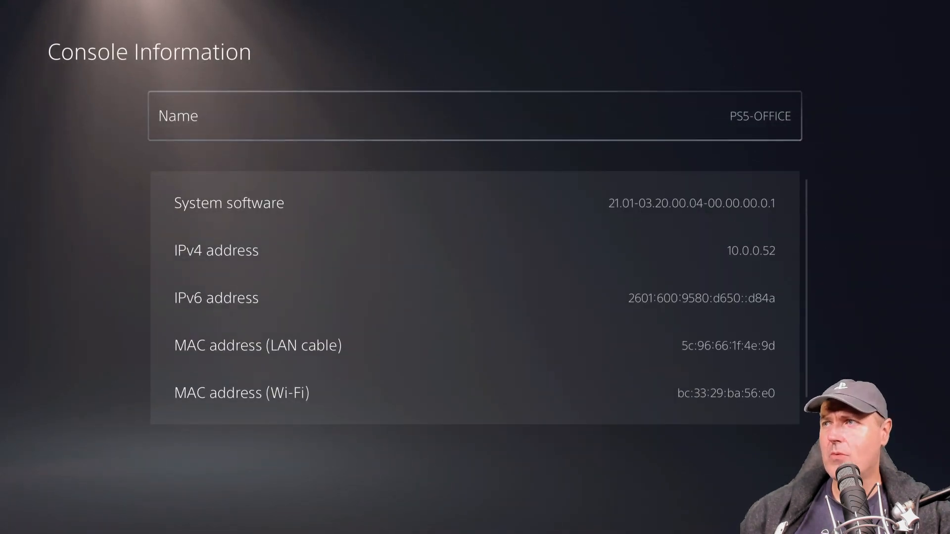
pyautogui.press('Escape')
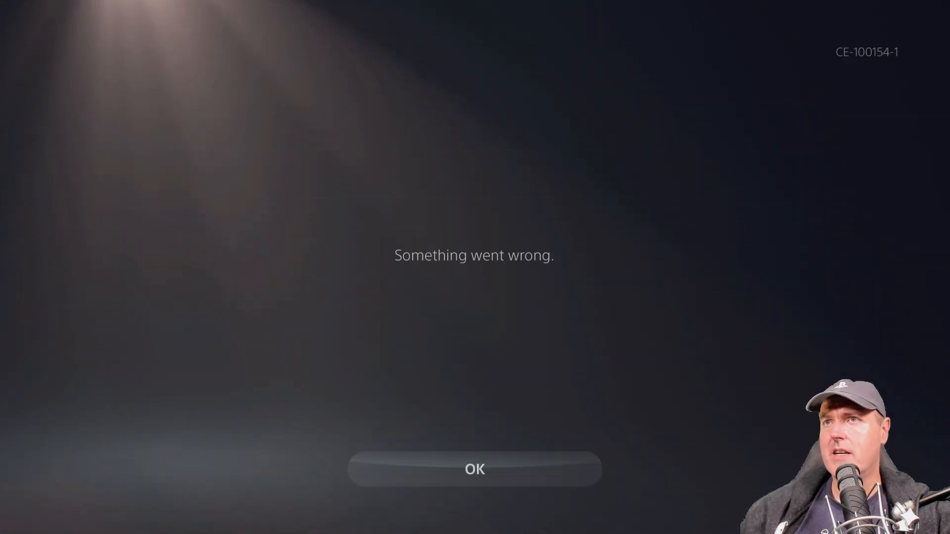
pyautogui.click(474, 469)
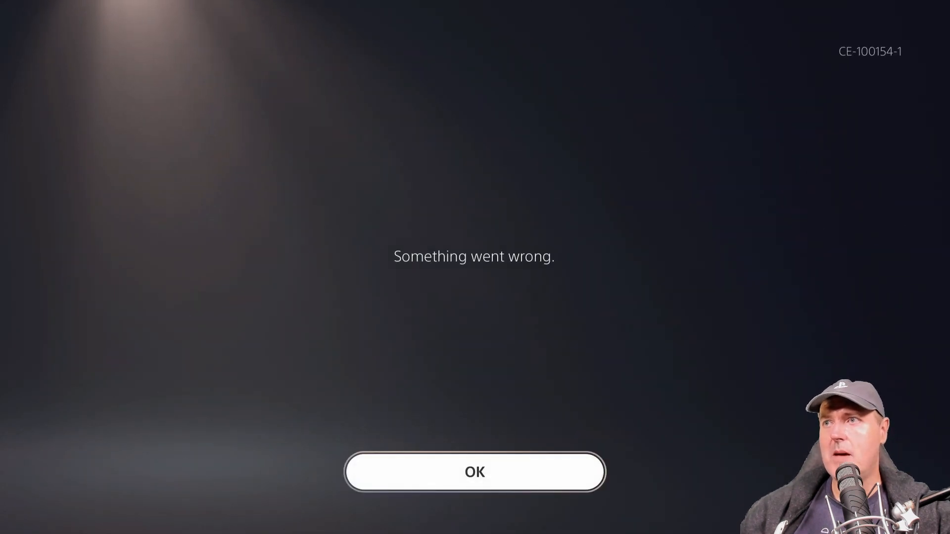
pyautogui.click(474, 472)
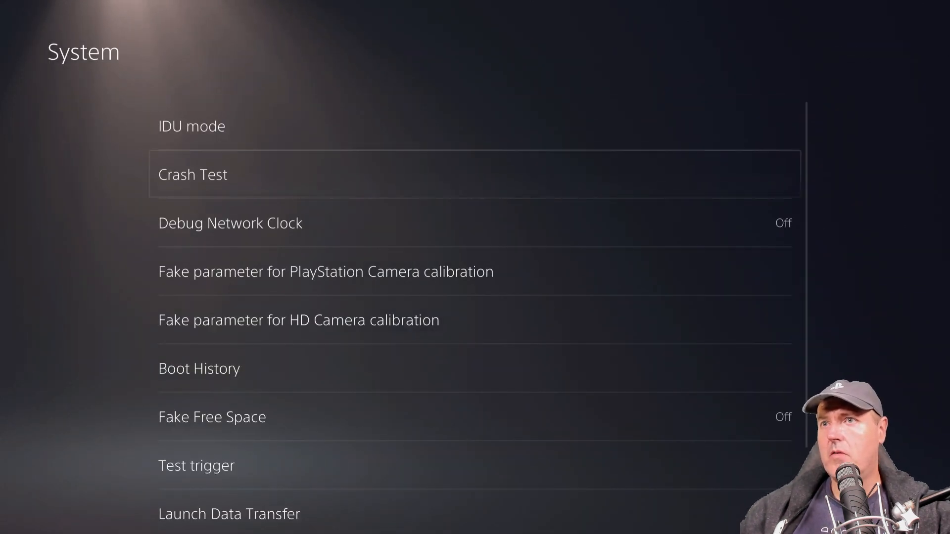
# Go back to the home screen and reopen the Settings list via the gear icon
pyautogui.click(191, 174)
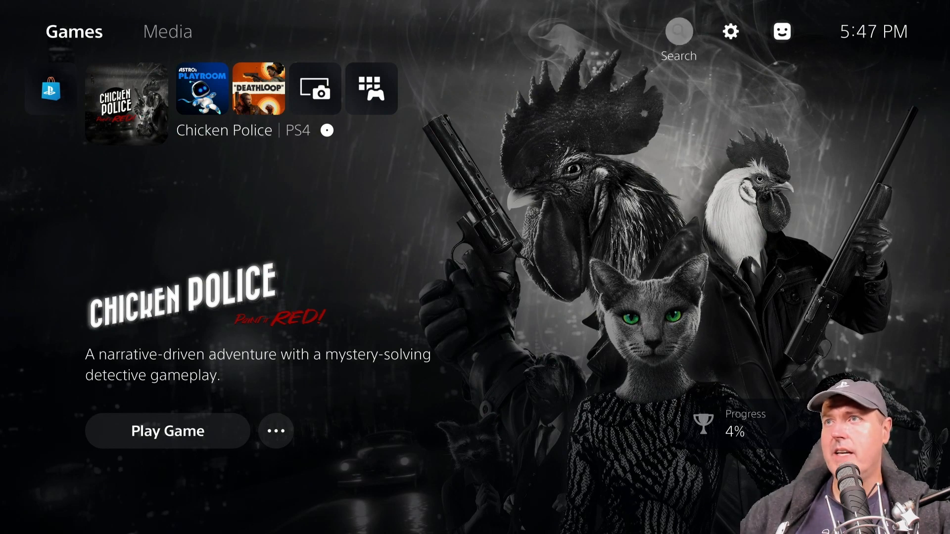
pyautogui.moveTo(730, 32)
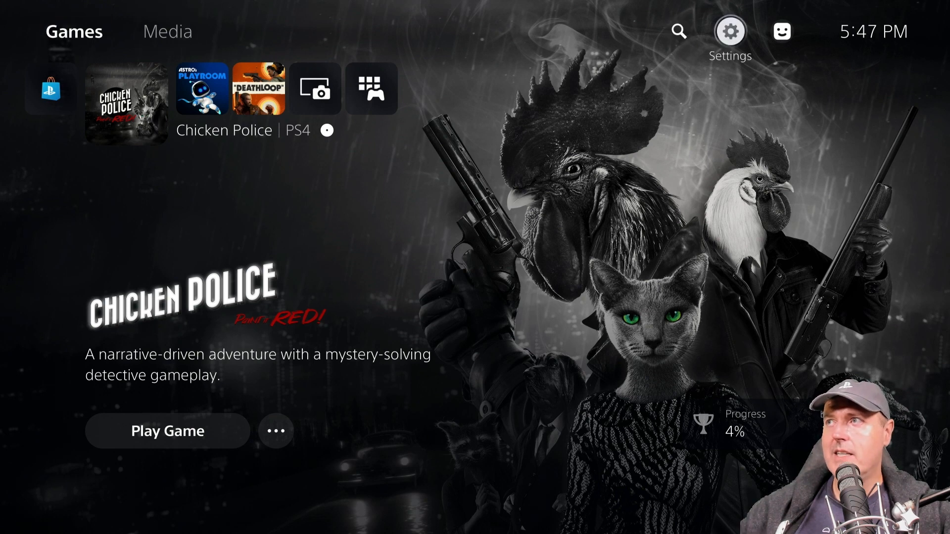
pyautogui.click(730, 30)
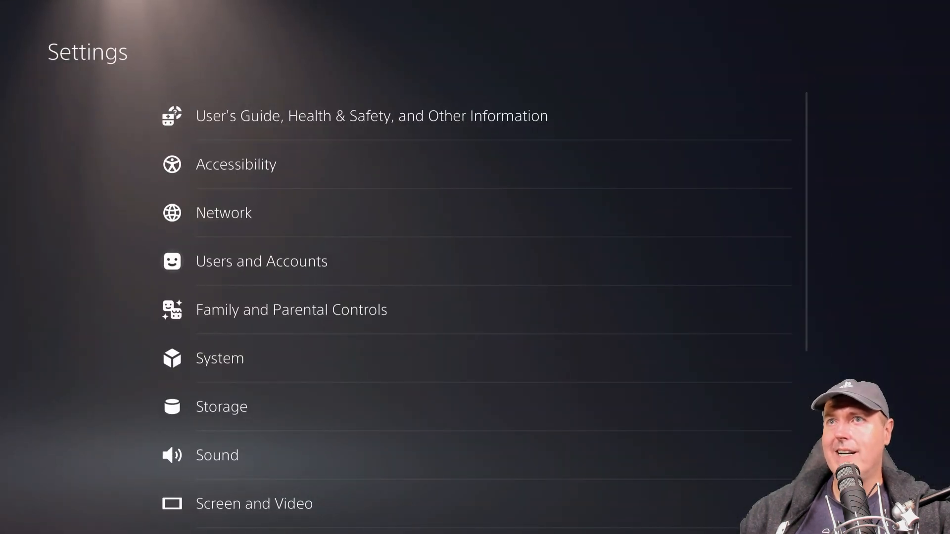
pyautogui.click(372, 116)
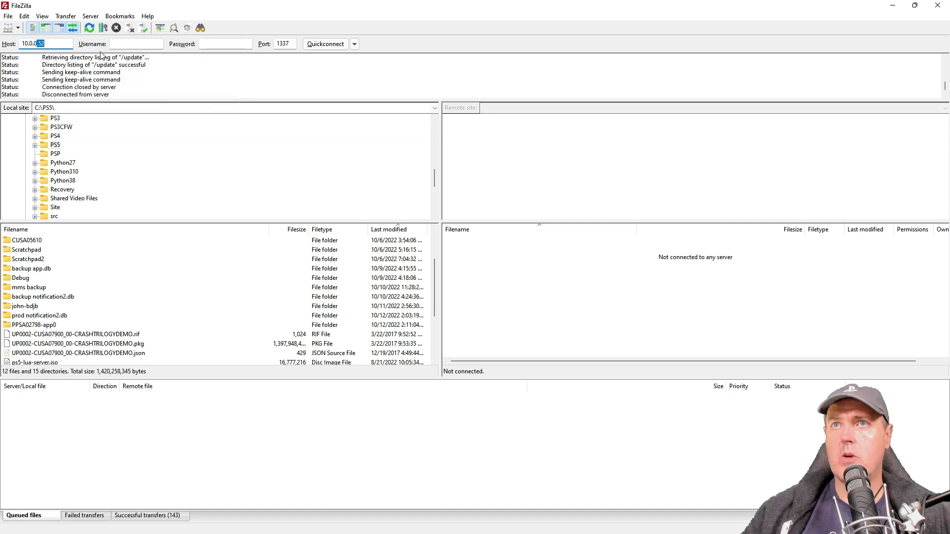
# Quickconnect FileZilla to the PS5 at host 10.0.0.52, port 1337
pyautogui.tripleClick(45, 43)
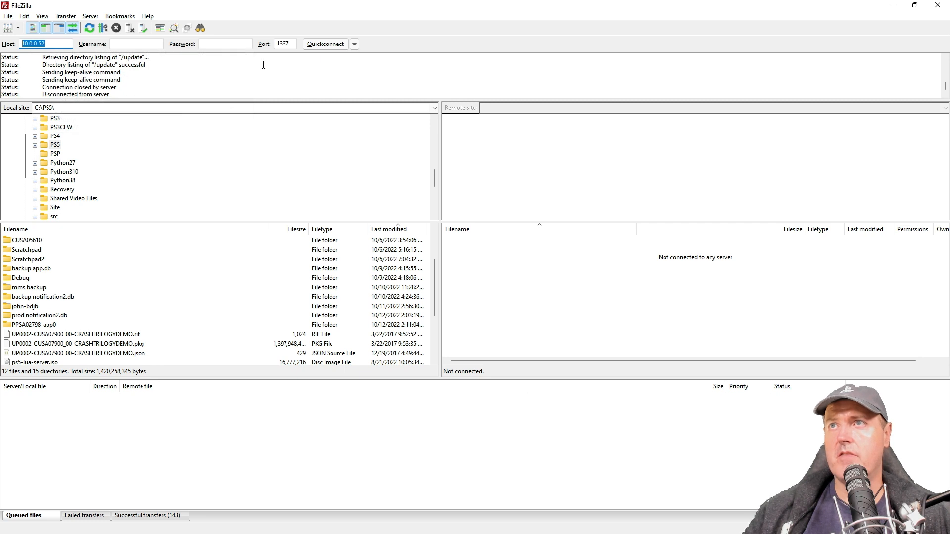
pyautogui.click(283, 44)
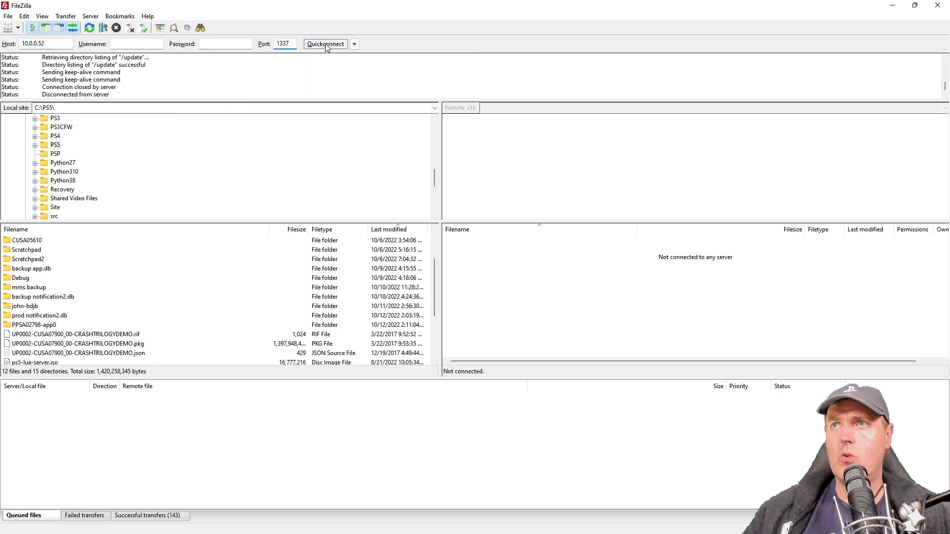
pyautogui.click(325, 43)
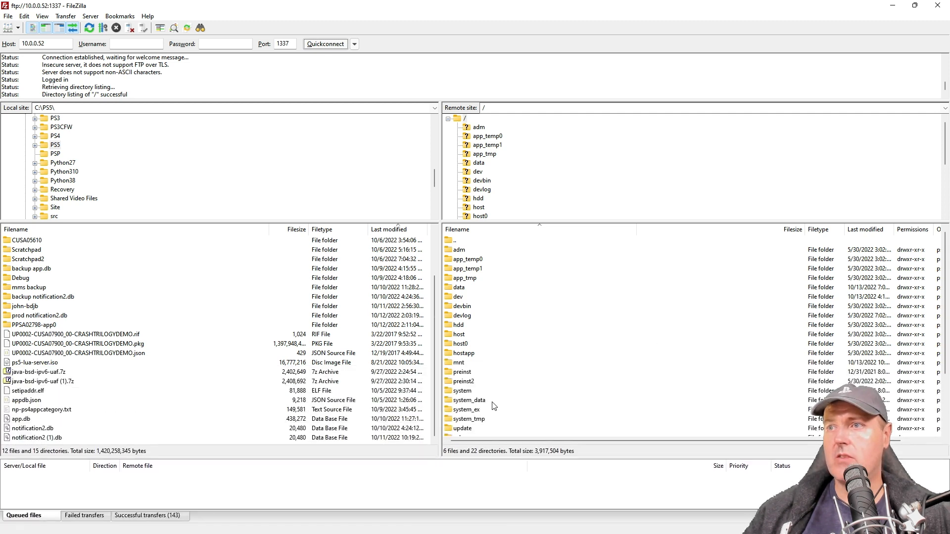
# Browse the console's update and adm folders in the Remote site pane
pyautogui.scroll(-3)
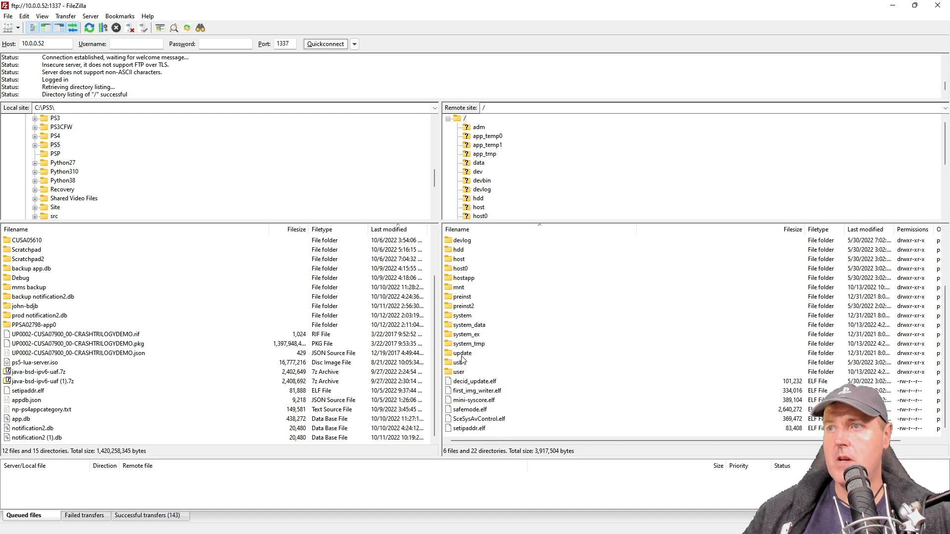
pyautogui.doubleClick(461, 353)
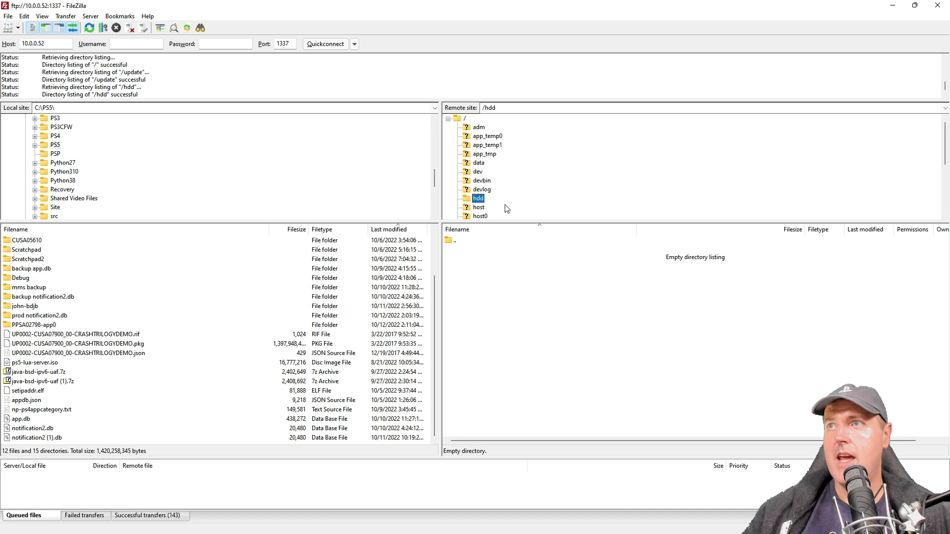
pyautogui.click(478, 126)
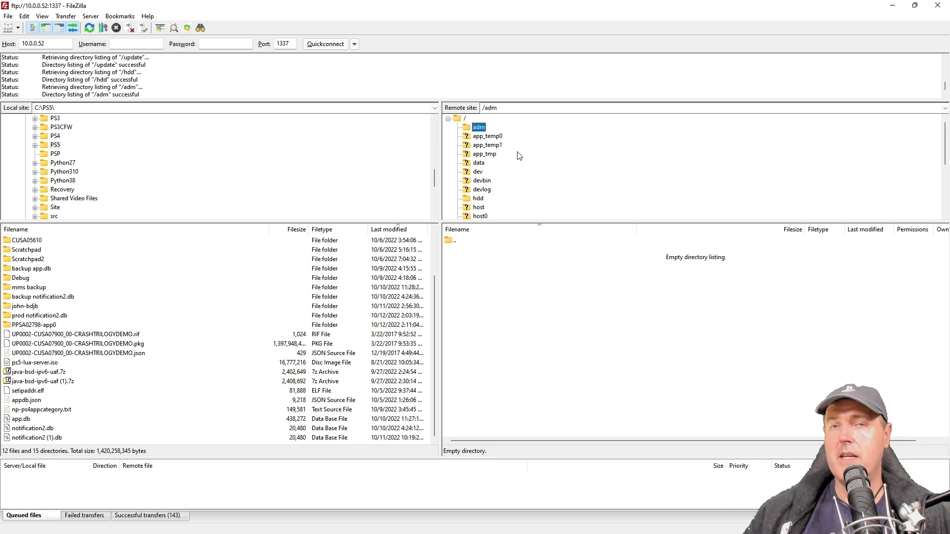